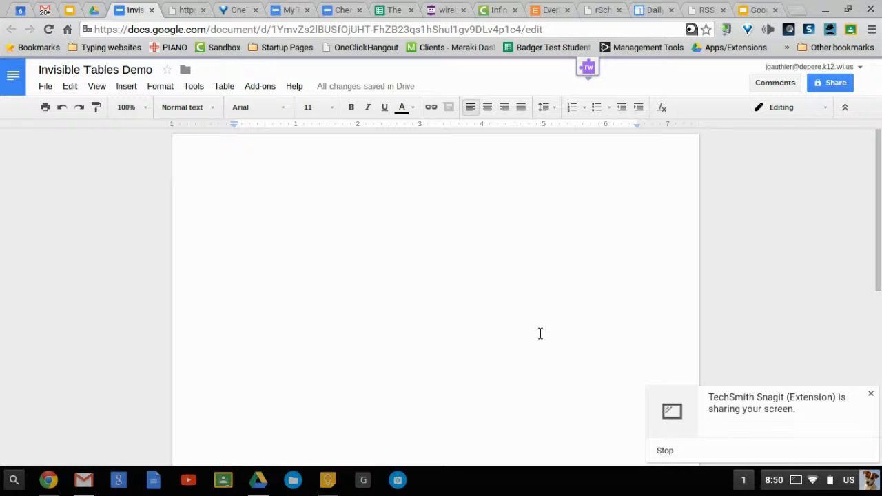
mouse_move(421, 287)
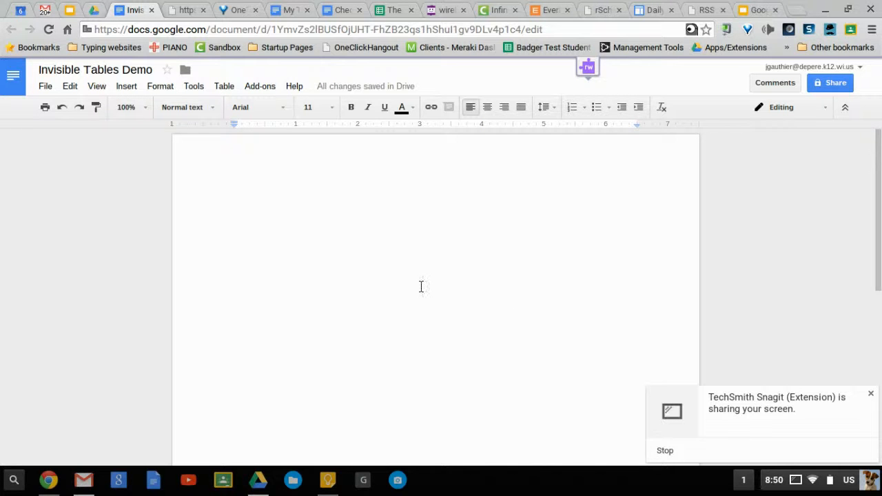
Open the Table menu to show the insert-table size grid.
left_click(224, 85)
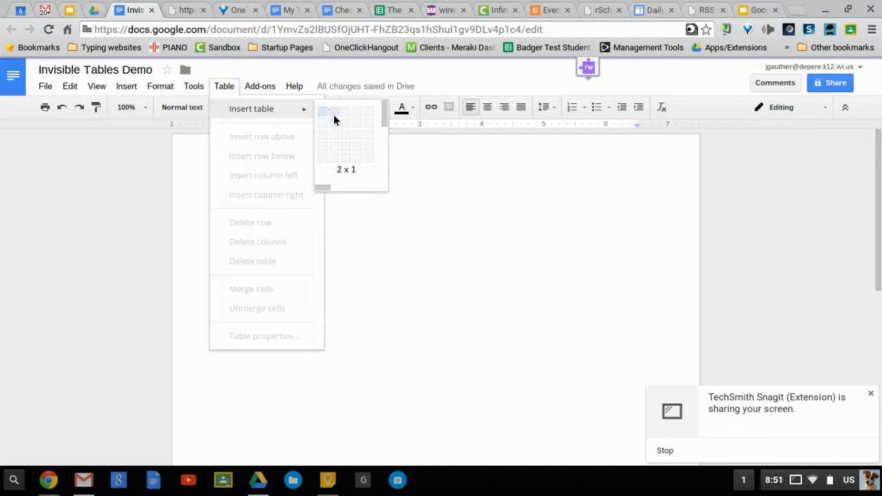
Insert a 2x2 table, narrow its left column and adjust the tall bottom row.
left_click(336, 121)
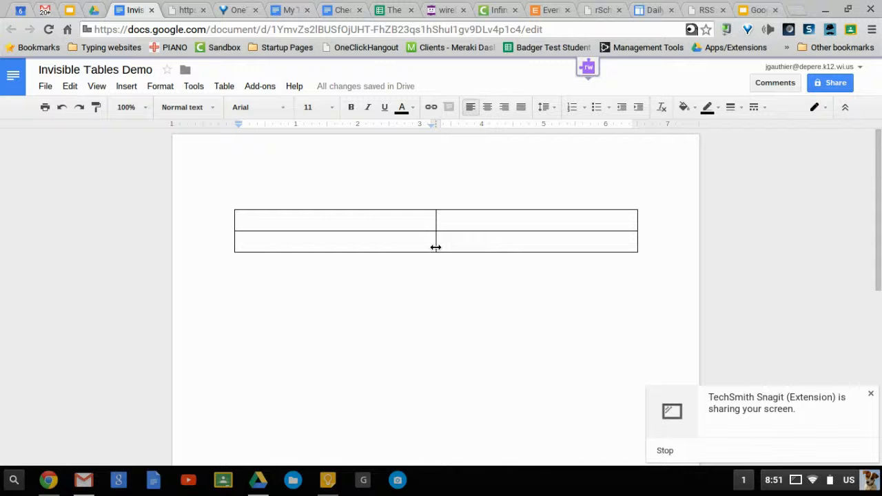
left_click_drag(434, 230, 297, 230)
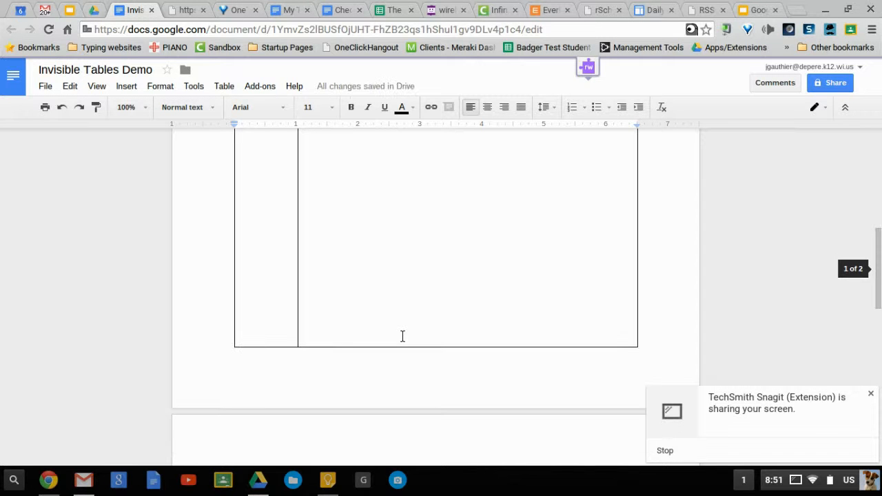
mouse_move(437, 345)
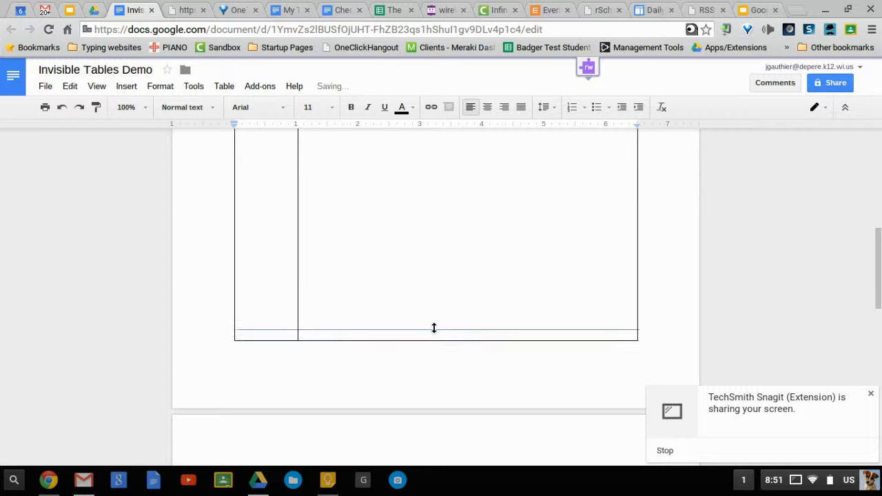
left_click_drag(433, 334, 413, 375)
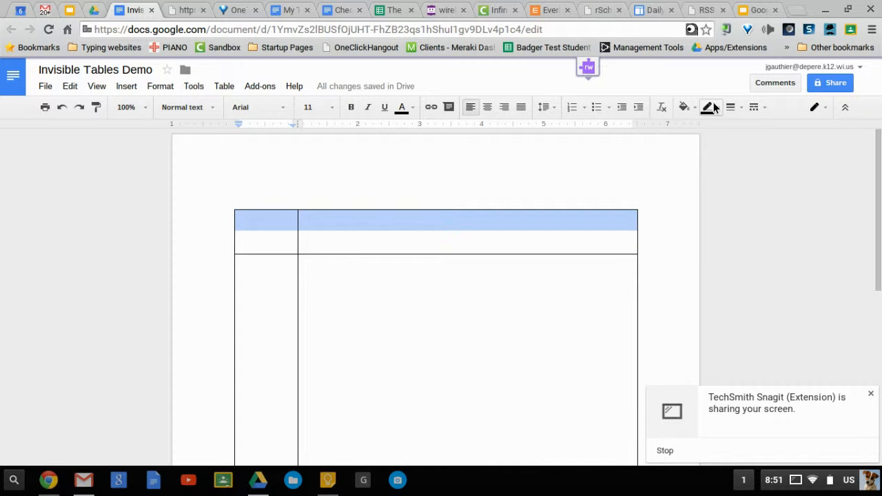
Set the selected cells' border colour to white so no table lines show.
left_click(717, 107)
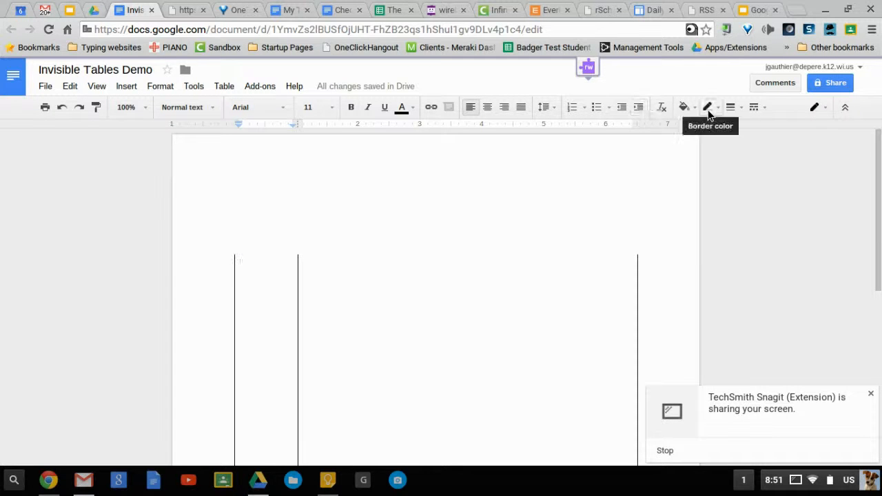
left_click(708, 107)
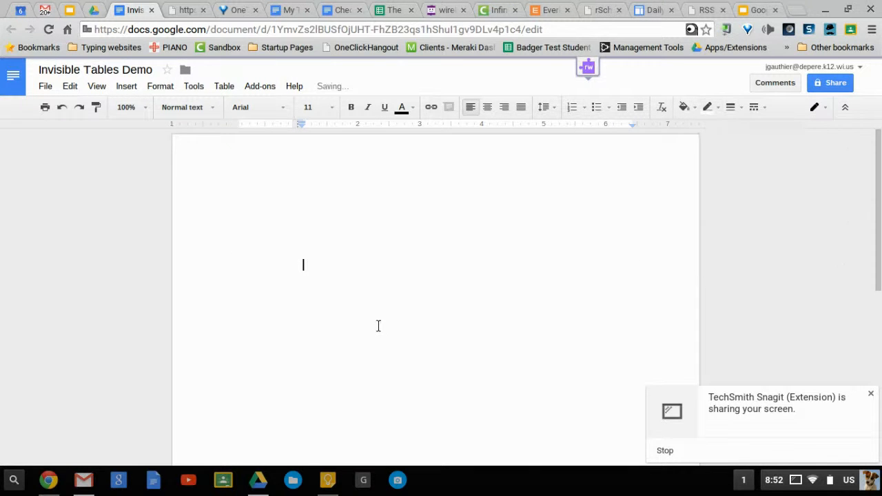
mouse_move(375, 329)
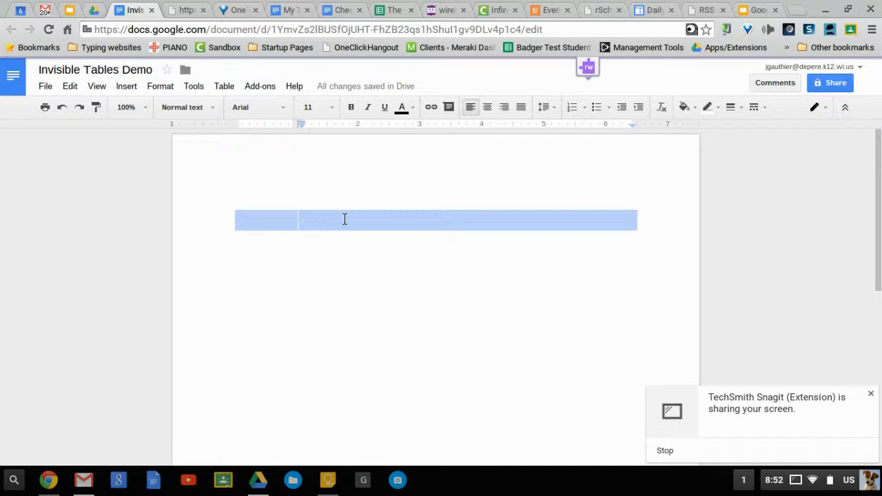
Fill the table's top row and lower left cell with orange.
left_click(684, 107)
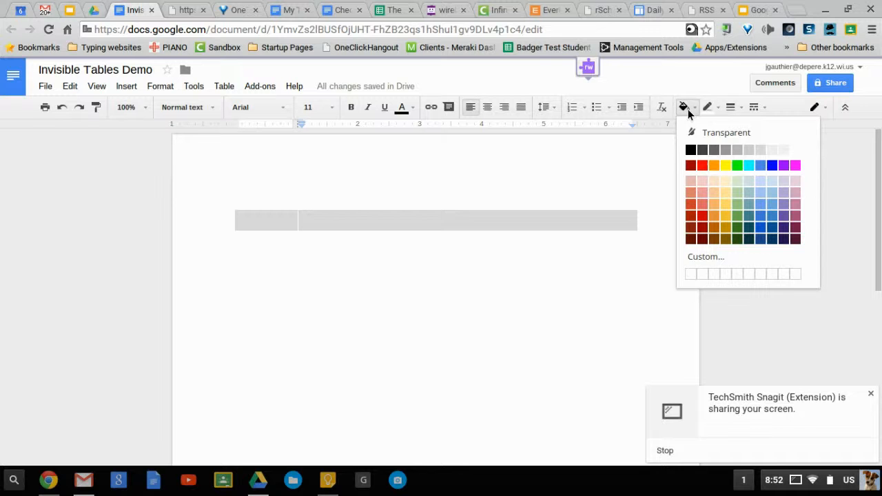
left_click(715, 165)
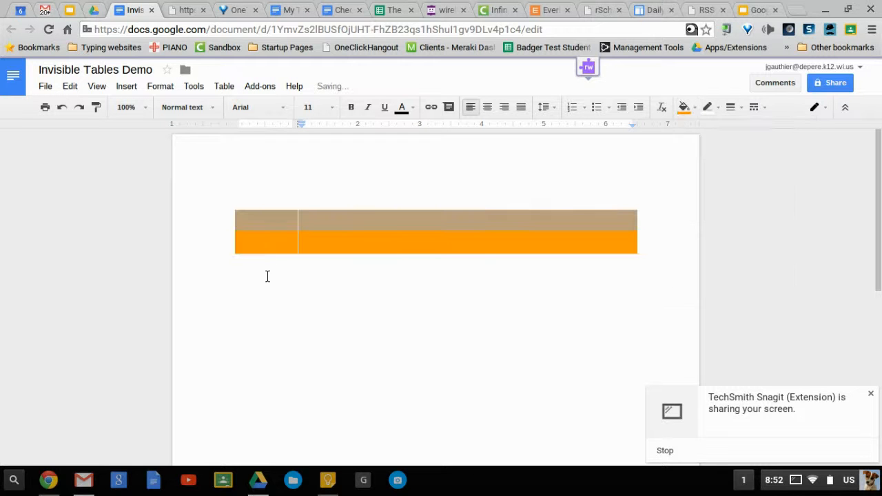
left_click(682, 106)
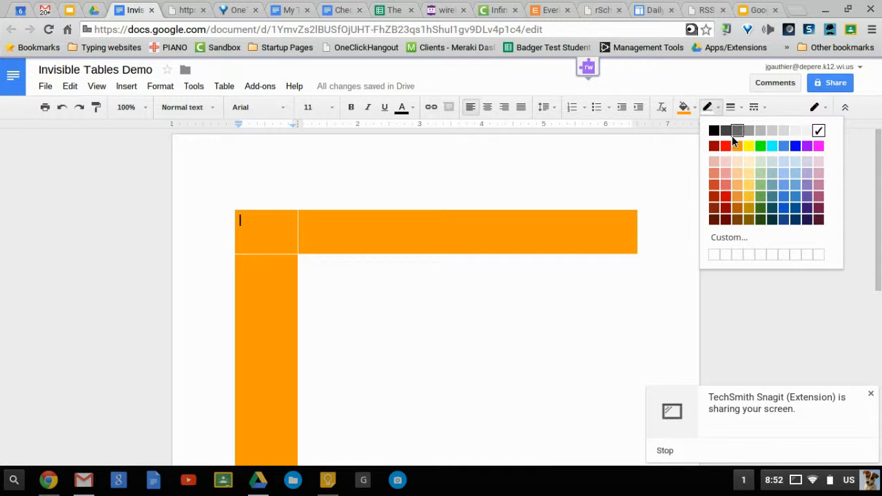
left_click(737, 130)
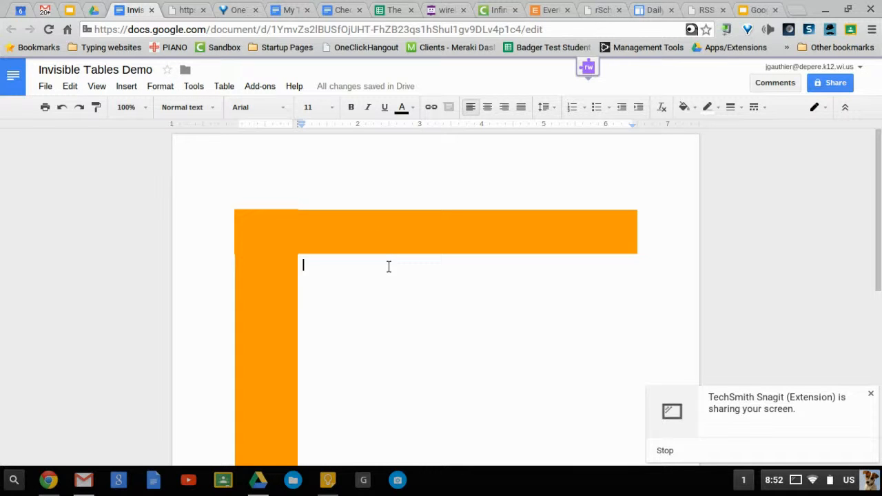
Type a 'My Report' title in the orange top bar at font size 30.
type("My")
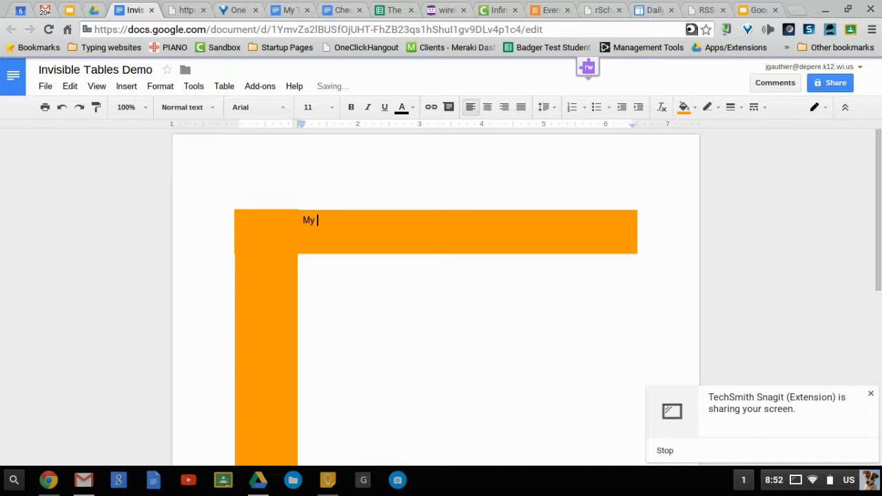
type("Report")
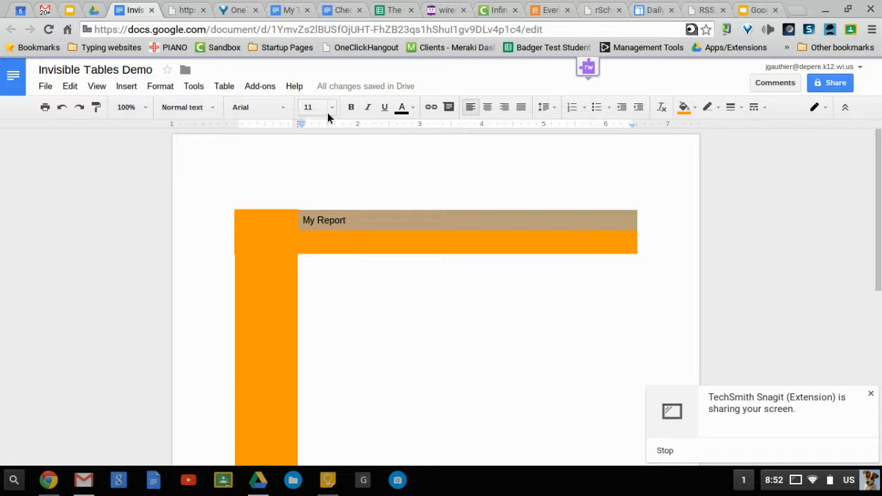
left_click(309, 107)
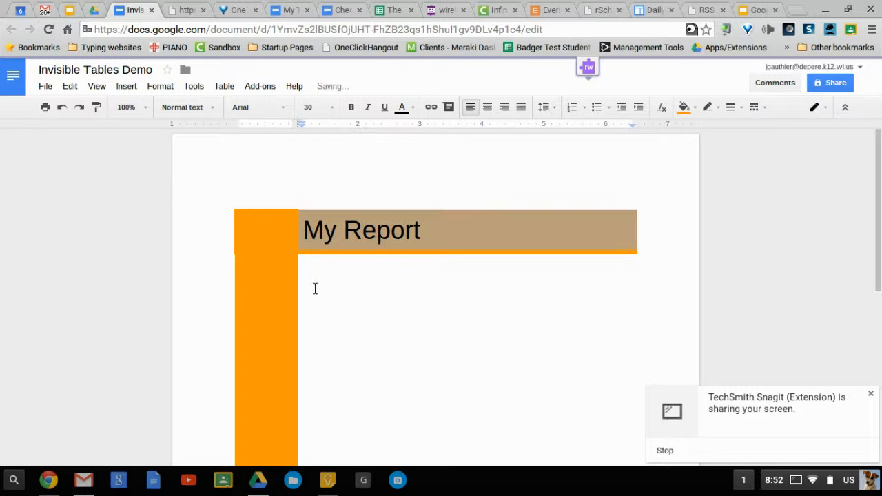
Type 'Hello!' and an indented 'Like this.' in the main cell below.
type("Hel")
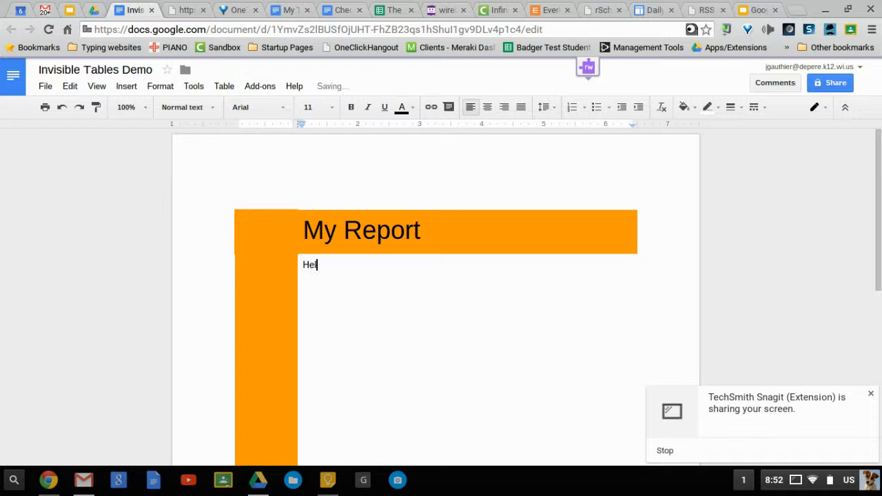
type("lo!")
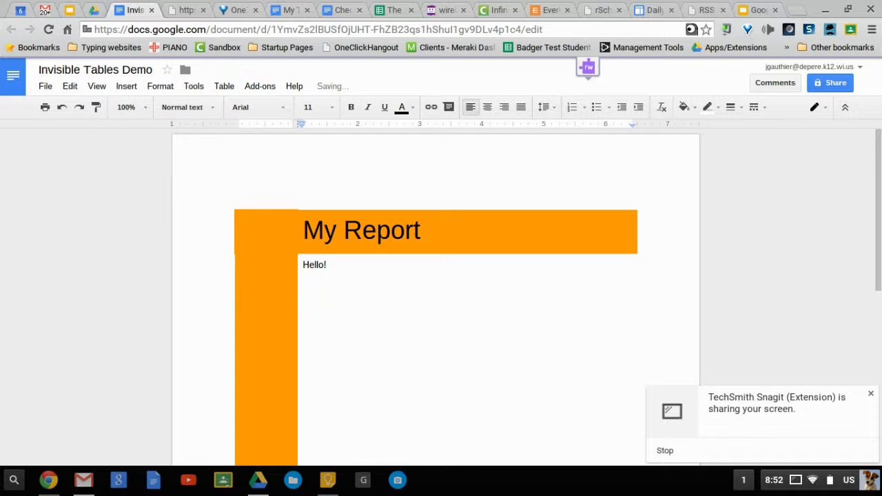
mouse_move(385, 286)
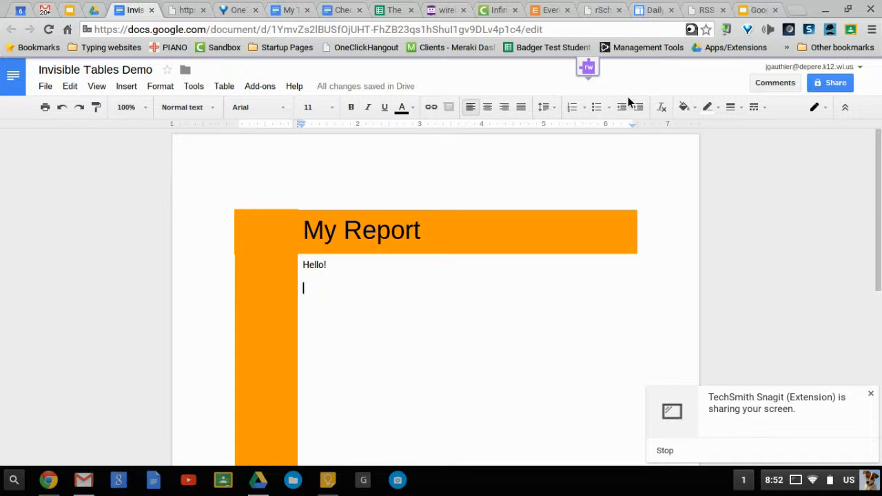
left_click(639, 107)
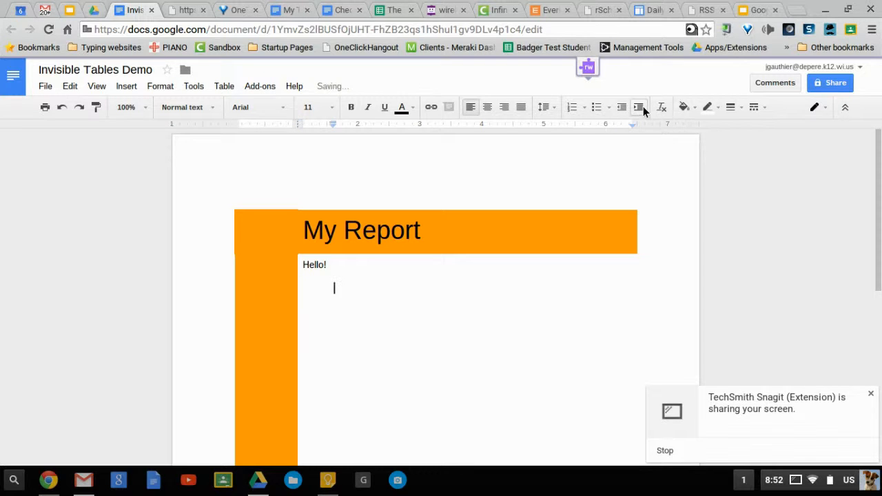
type("Like this.")
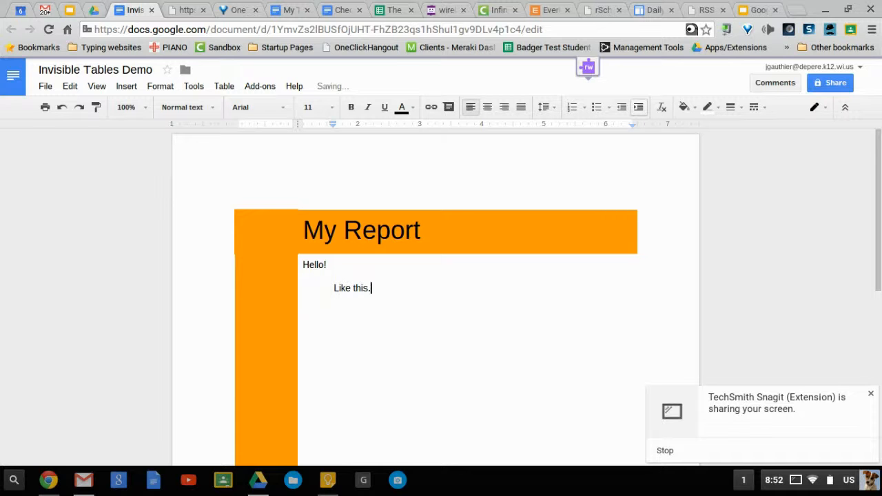
Insert a two-column, one-row table at the top of the second page.
scroll("down", 3)
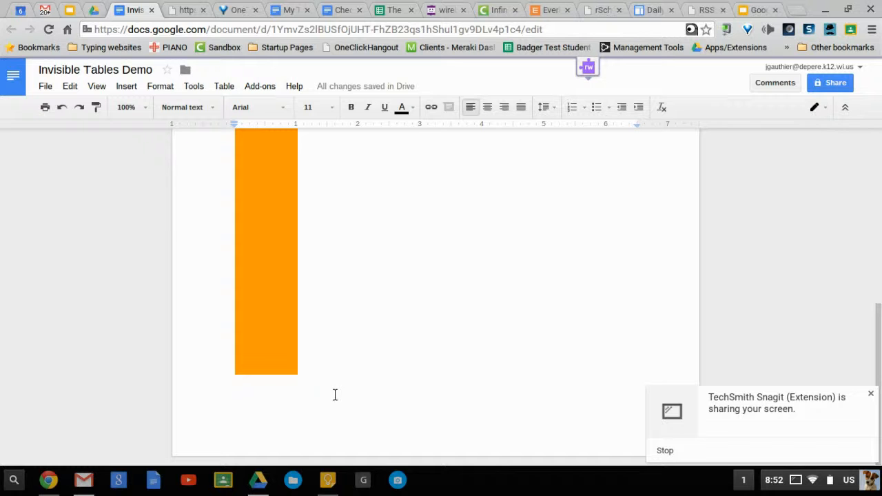
scroll("down", 3)
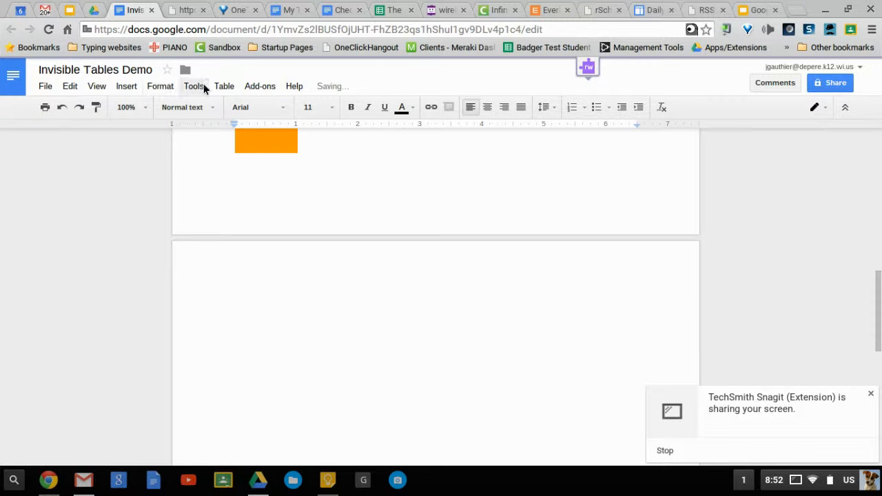
left_click(224, 85)
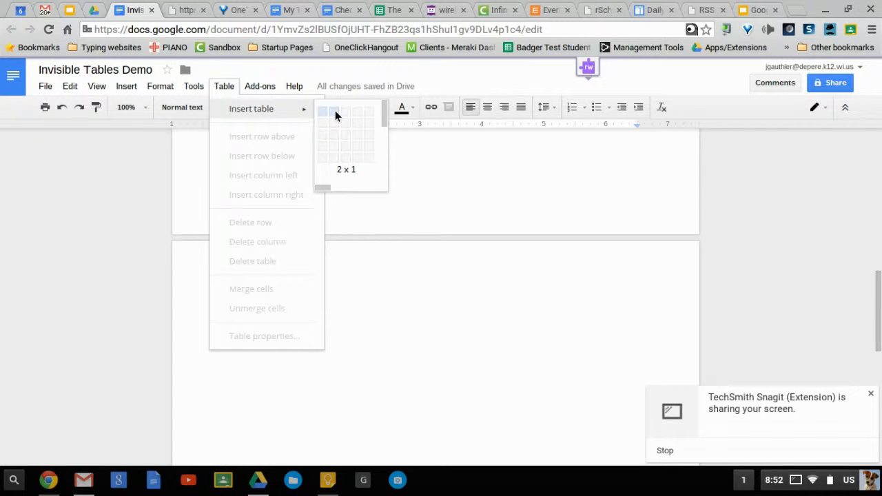
left_click(324, 110)
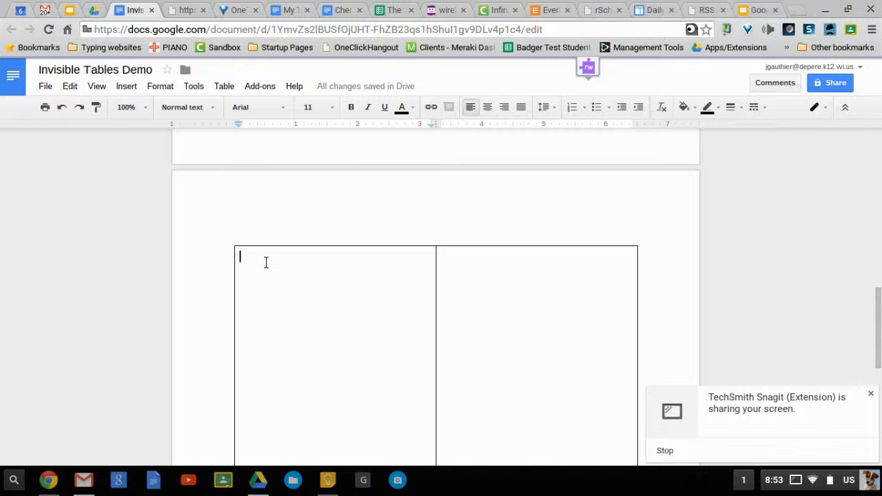
Fill both table cells with placeholder text like 'dfjakl' and 'fdkjalk'.
type("typedfklaj;")
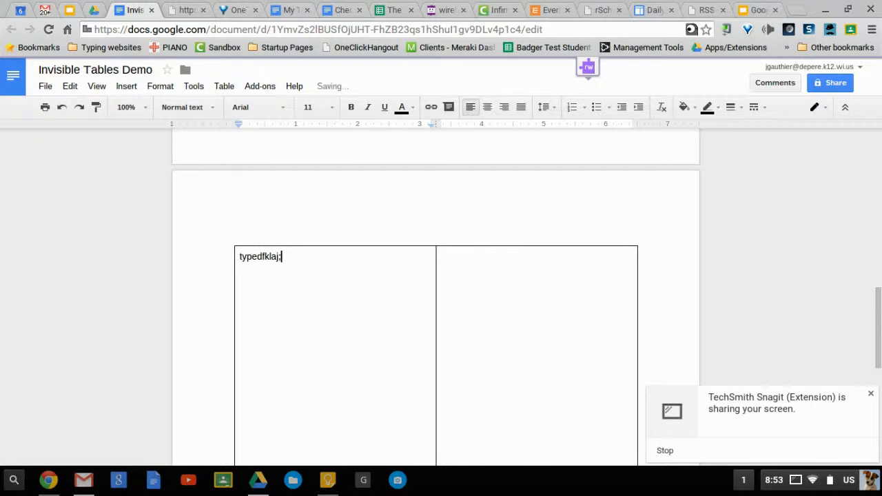
type("dfjakl")
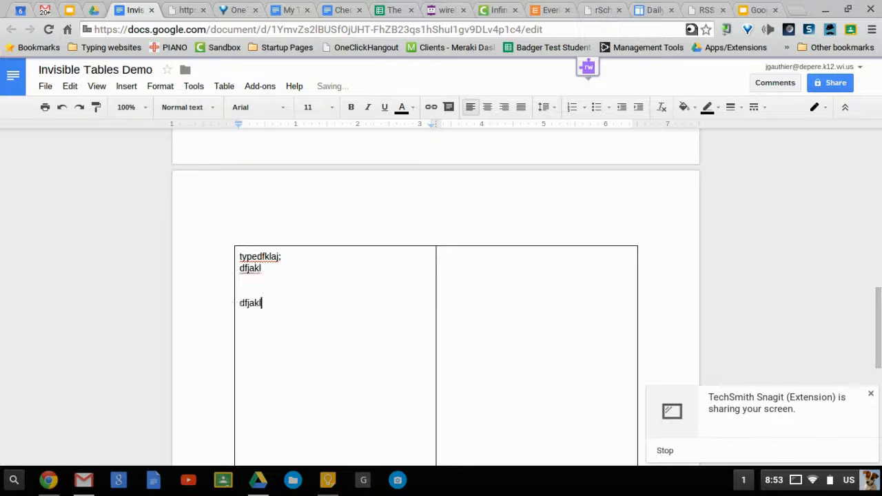
type("fdkjalk")
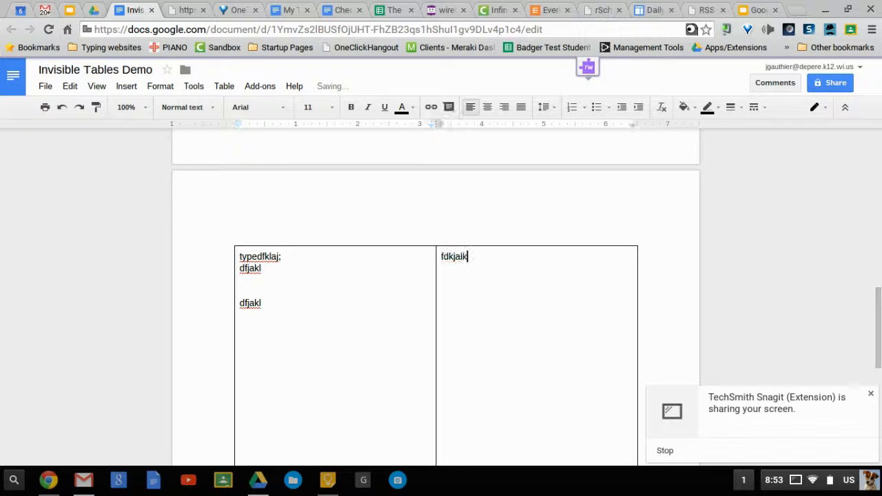
type("la")
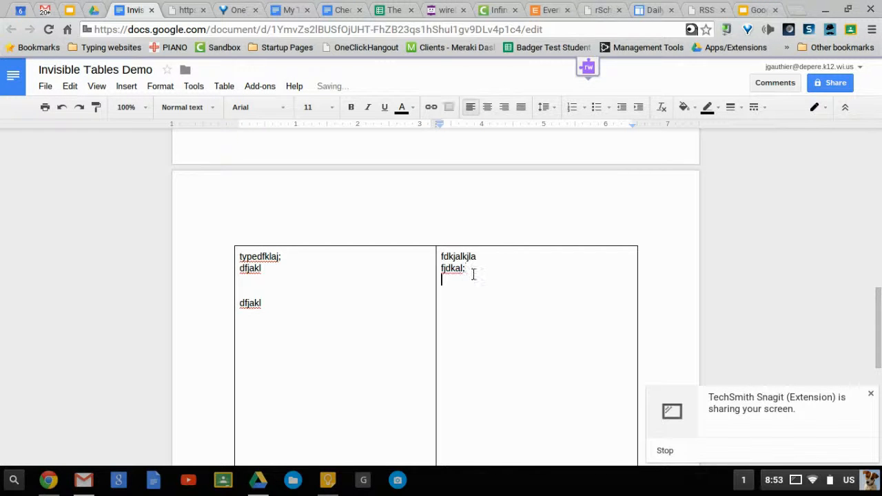